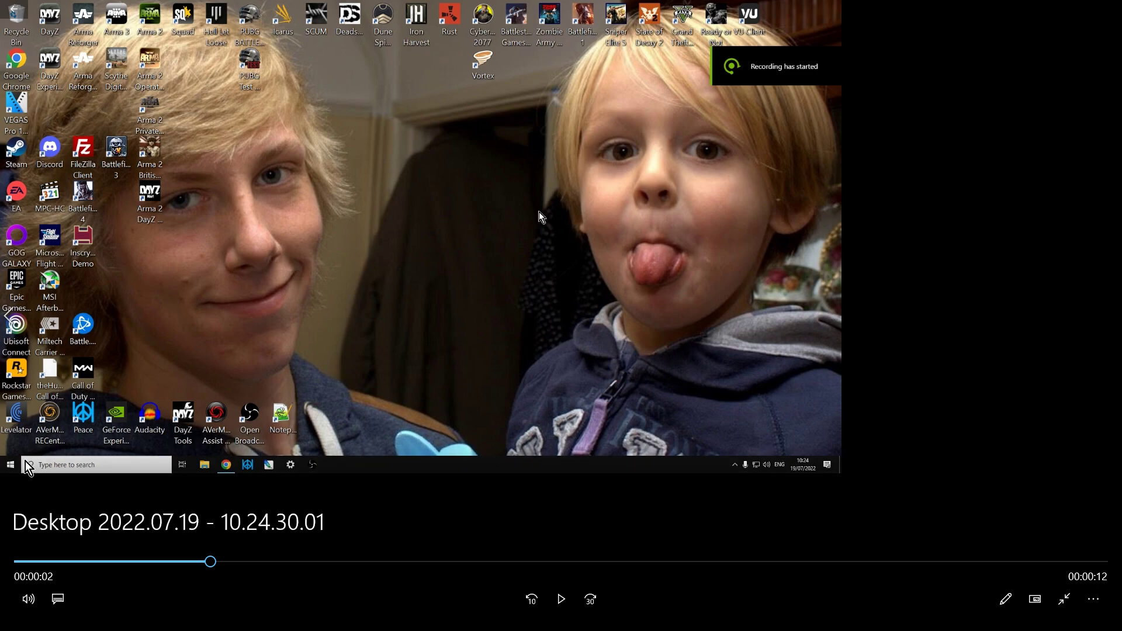
mouse_move(627, 582)
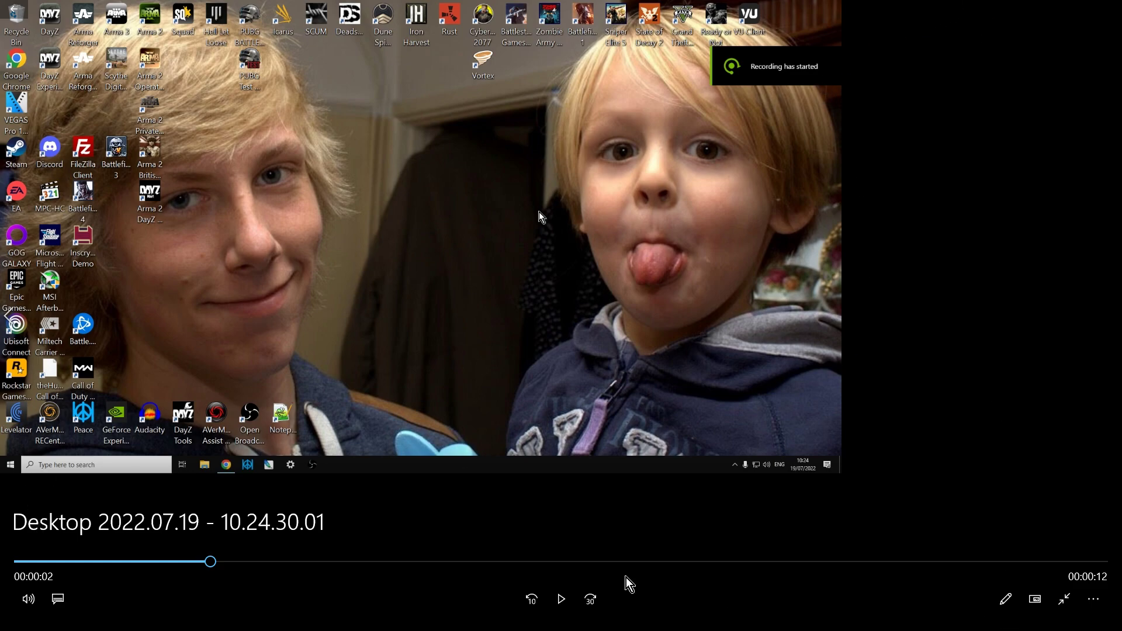
mouse_move(1066, 267)
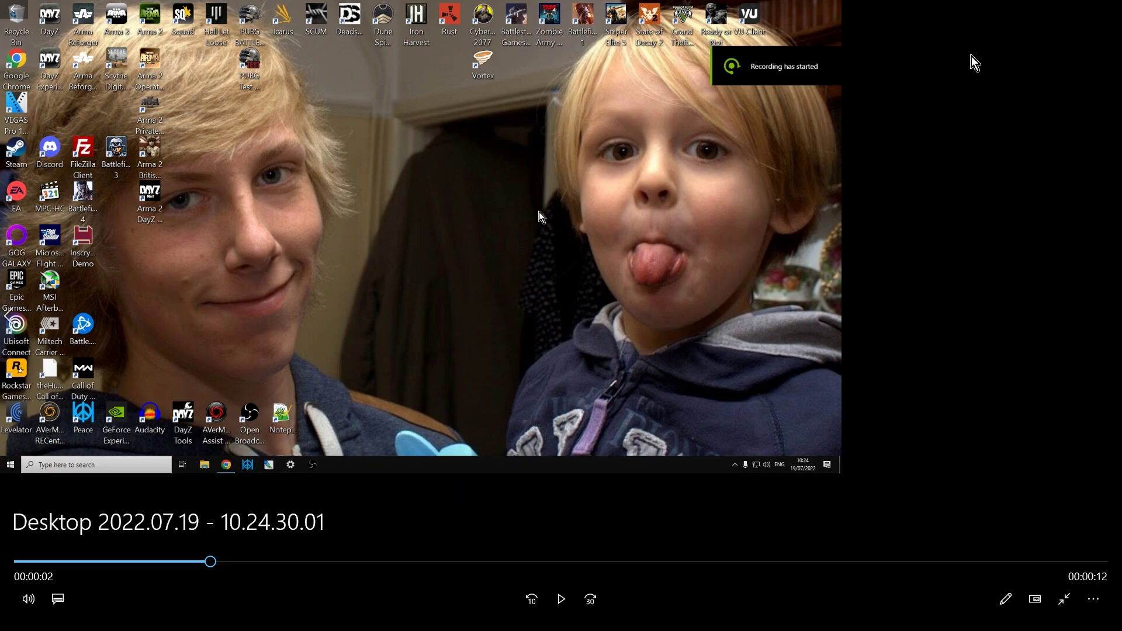
mouse_move(1017, 14)
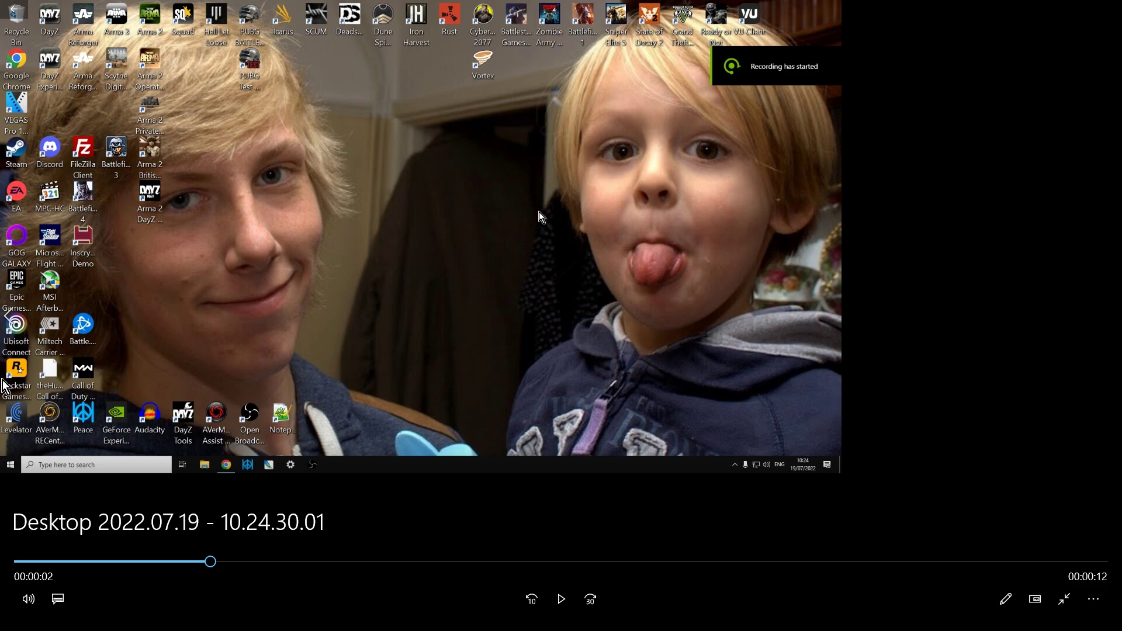
mouse_move(997, 50)
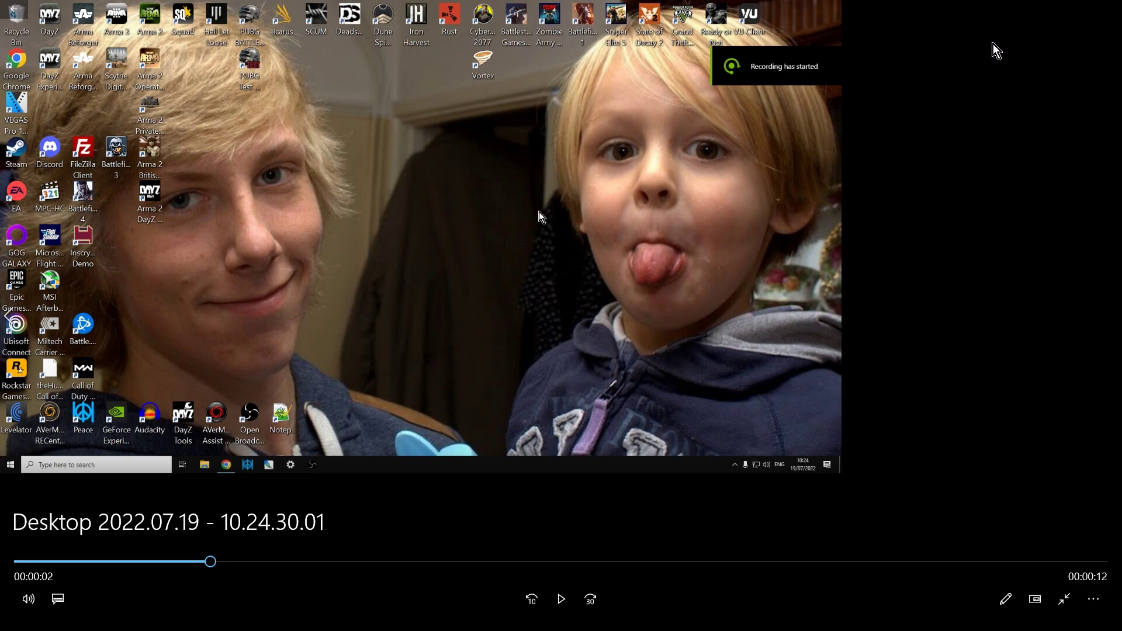
mouse_move(81, 609)
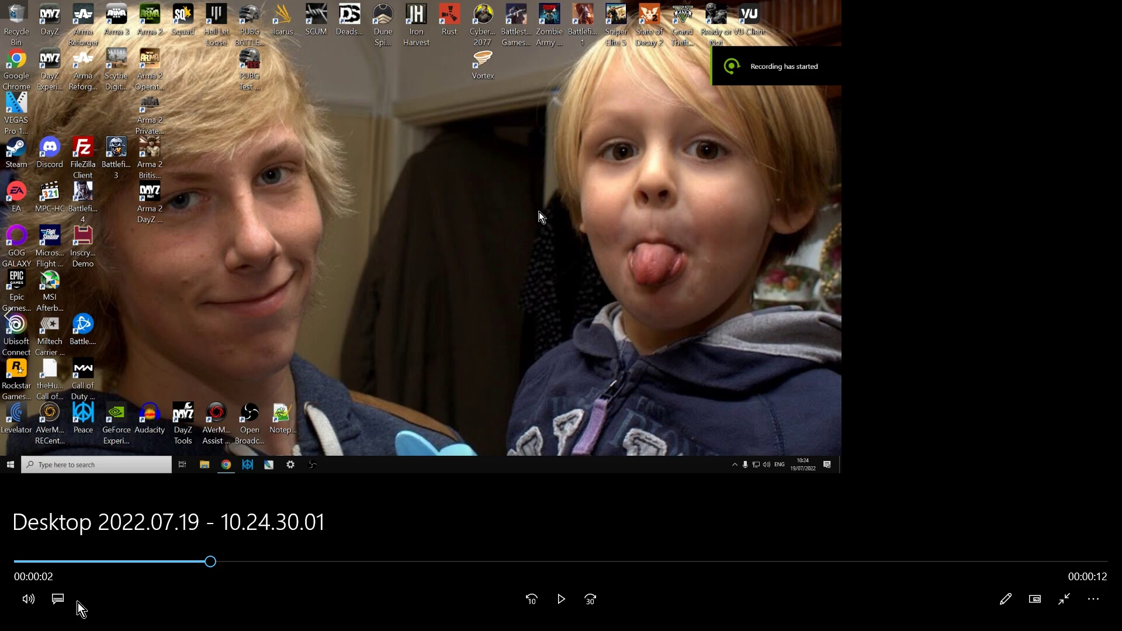
mouse_move(370, 582)
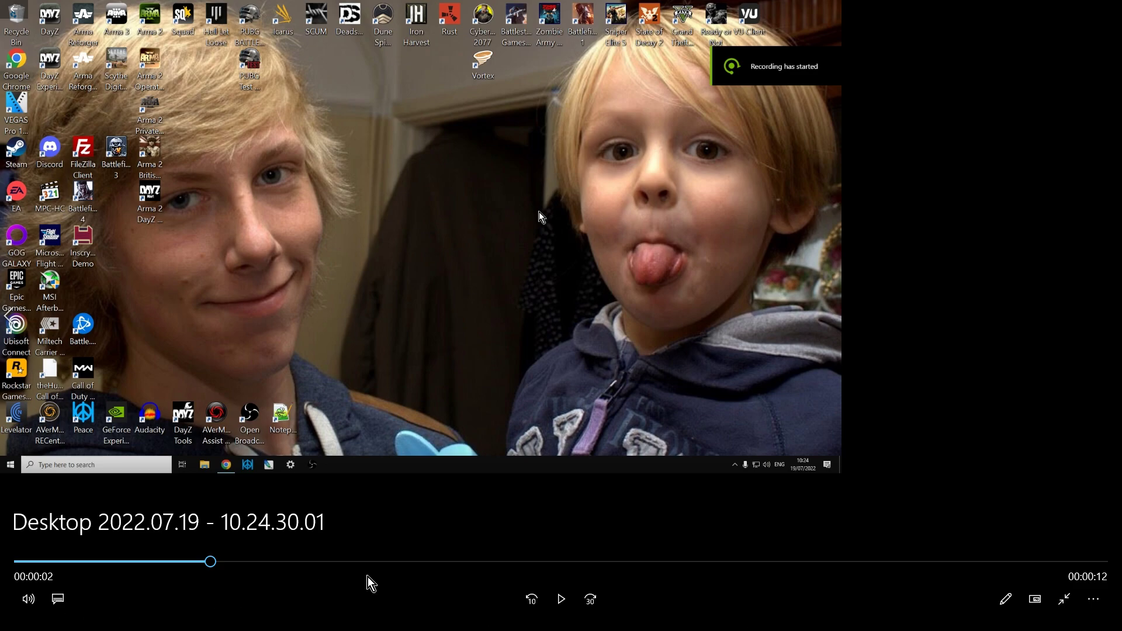
mouse_move(117, 399)
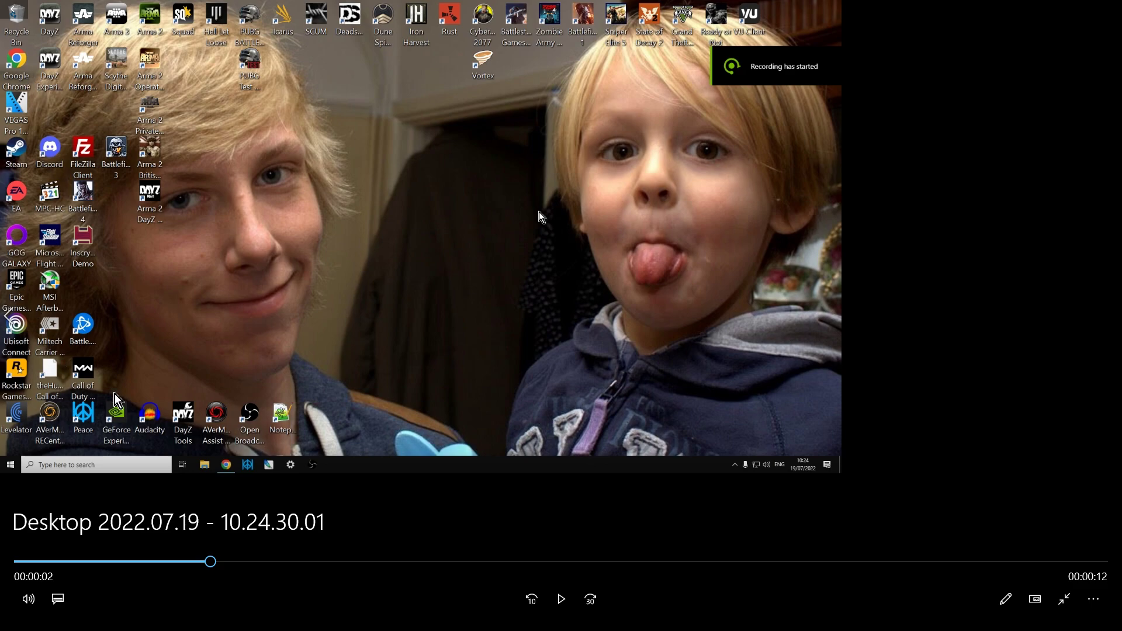
mouse_move(1068, 544)
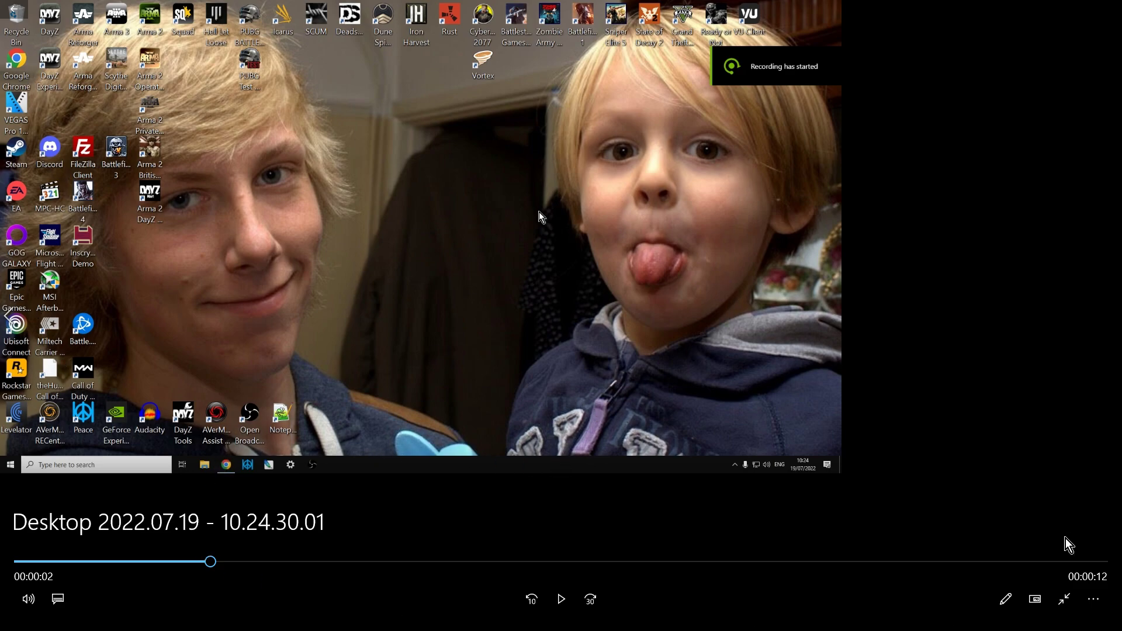
mouse_move(1106, 235)
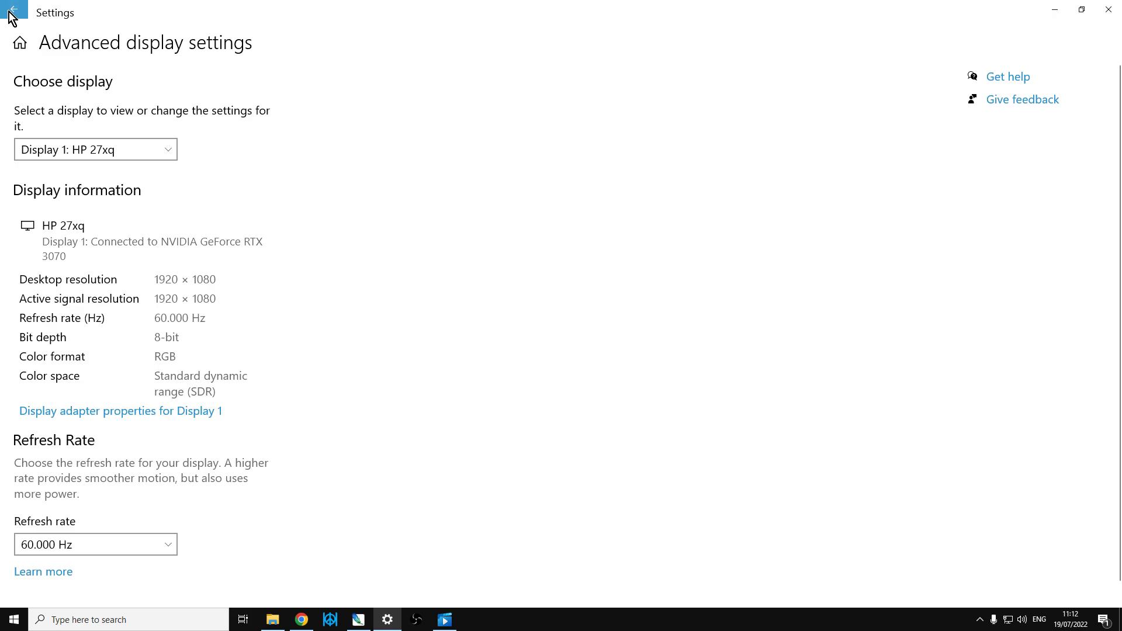
Return to Settings home, enter System, and scroll Display to the advanced display link
left_click(13, 10)
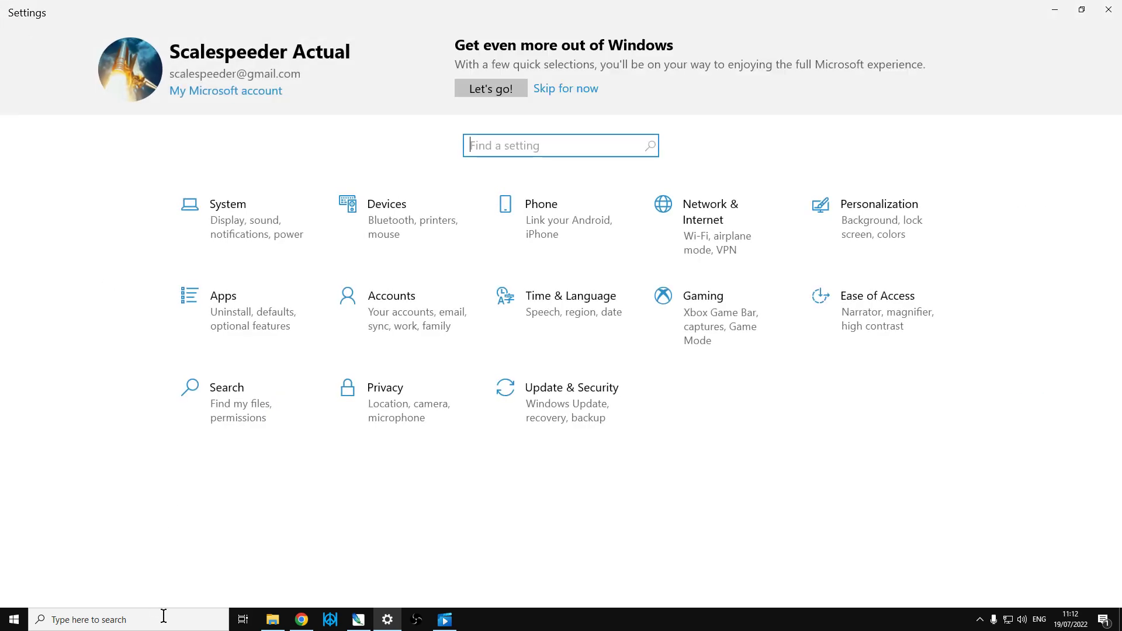
type("settings")
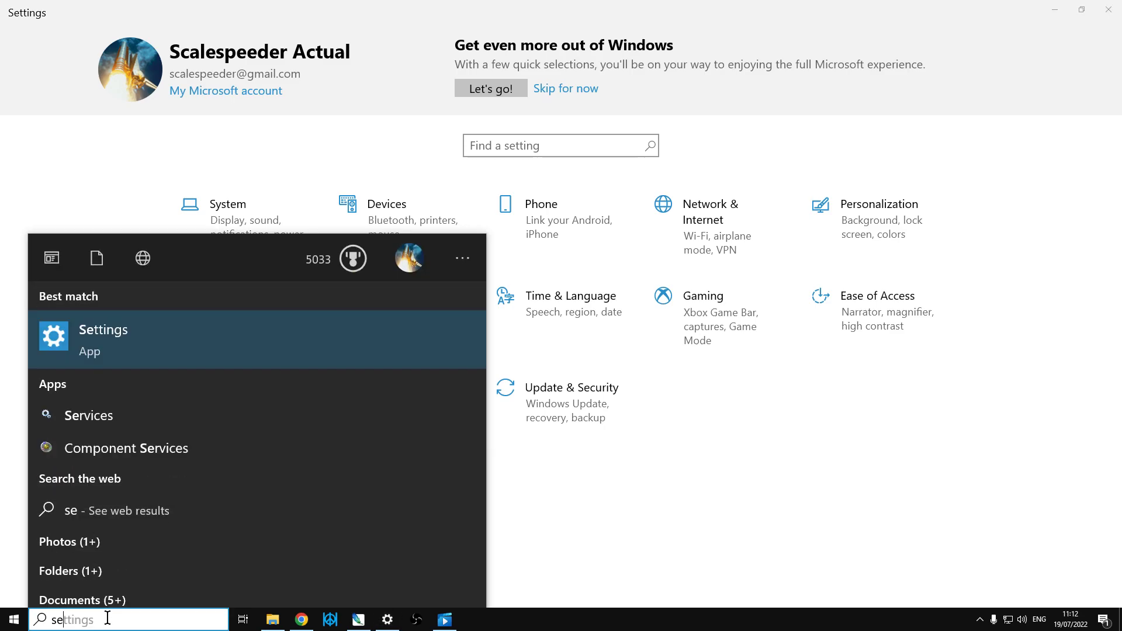
type("settings")
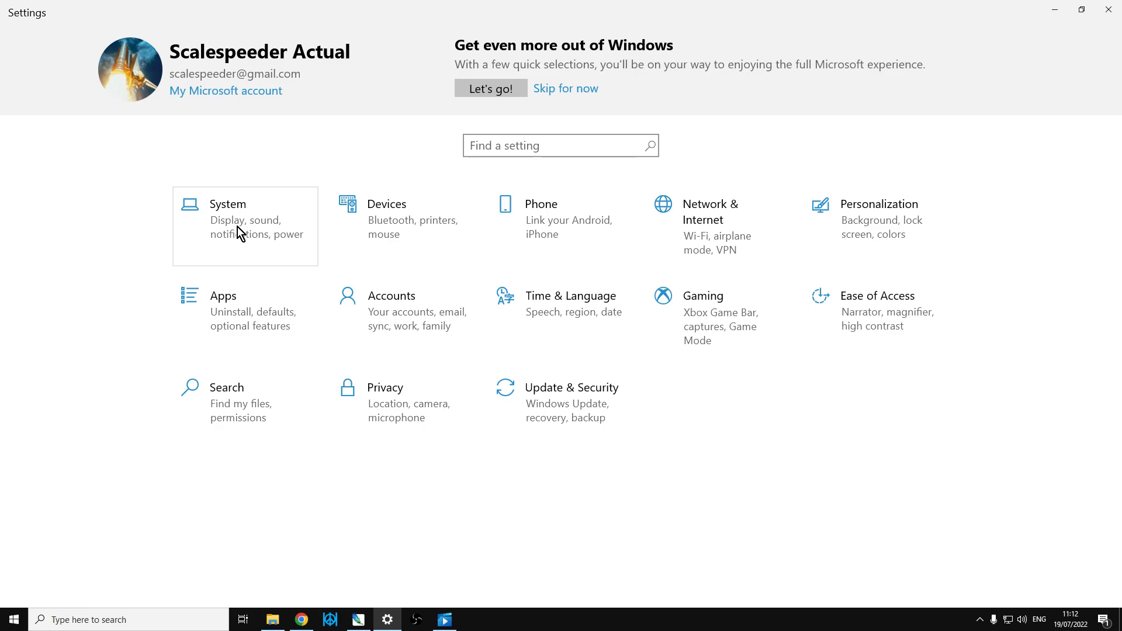
left_click(227, 226)
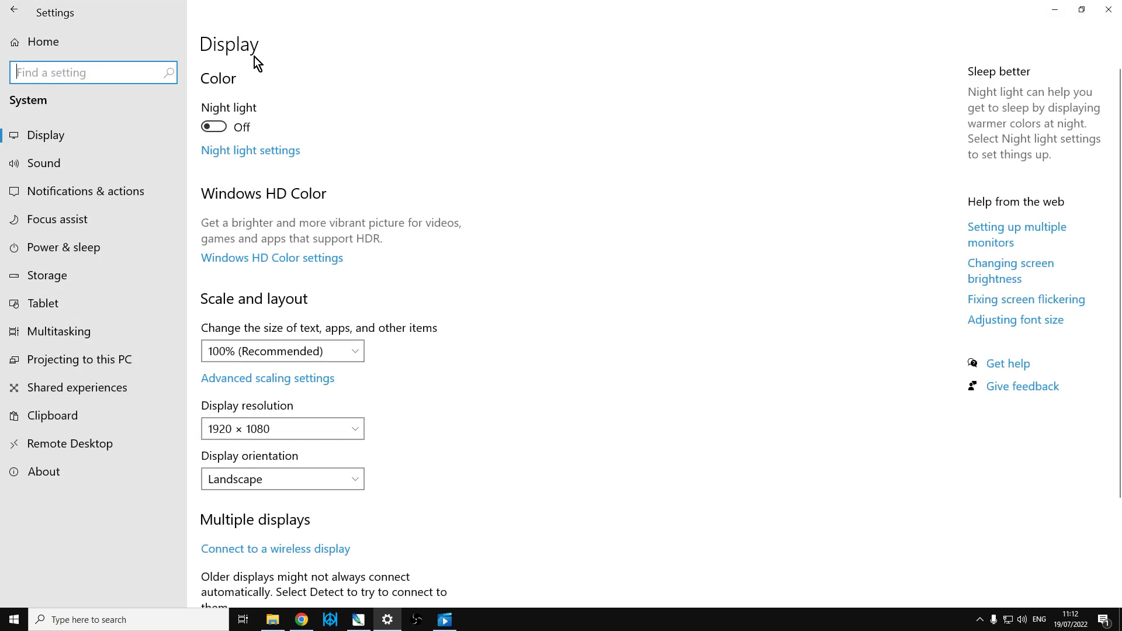
scroll("down", 3)
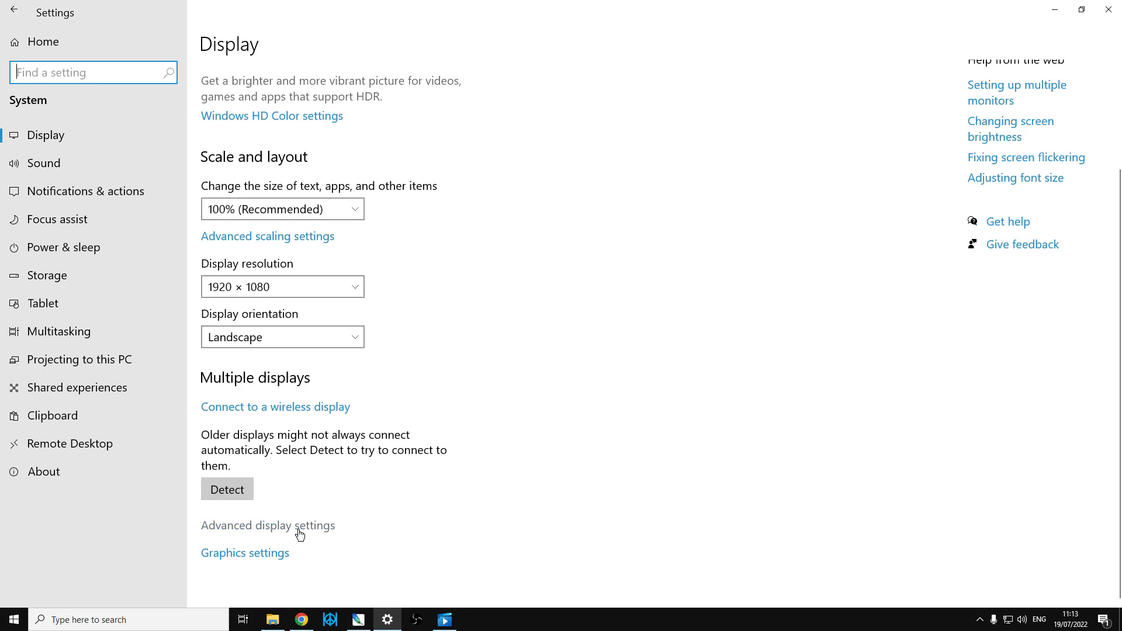
mouse_move(306, 532)
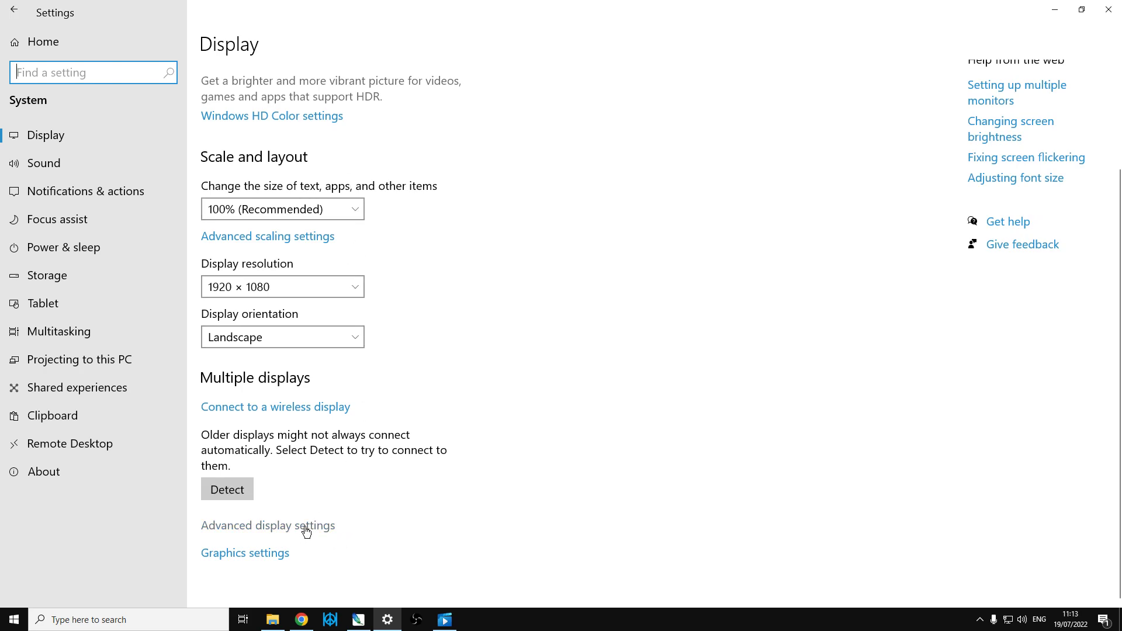
left_click(267, 525)
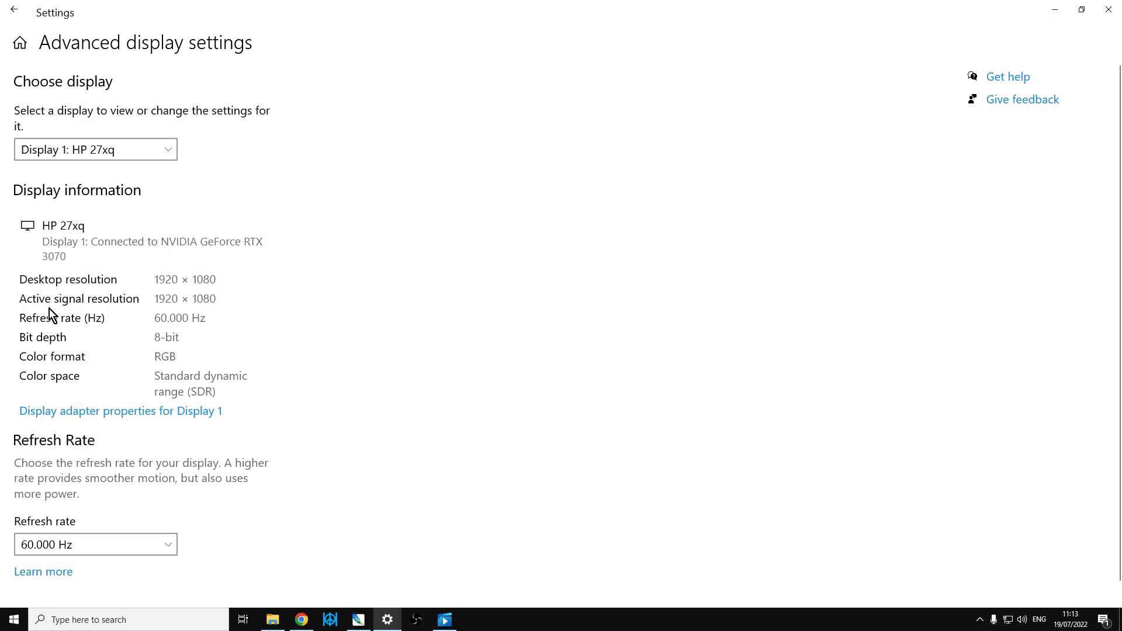
mouse_move(71, 294)
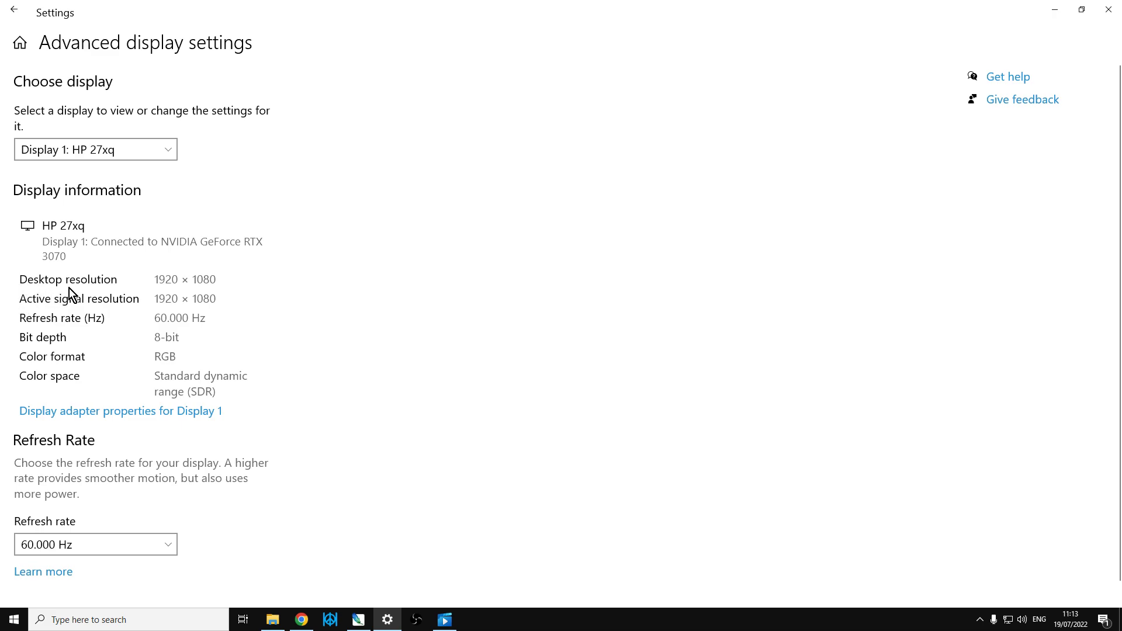
mouse_move(117, 313)
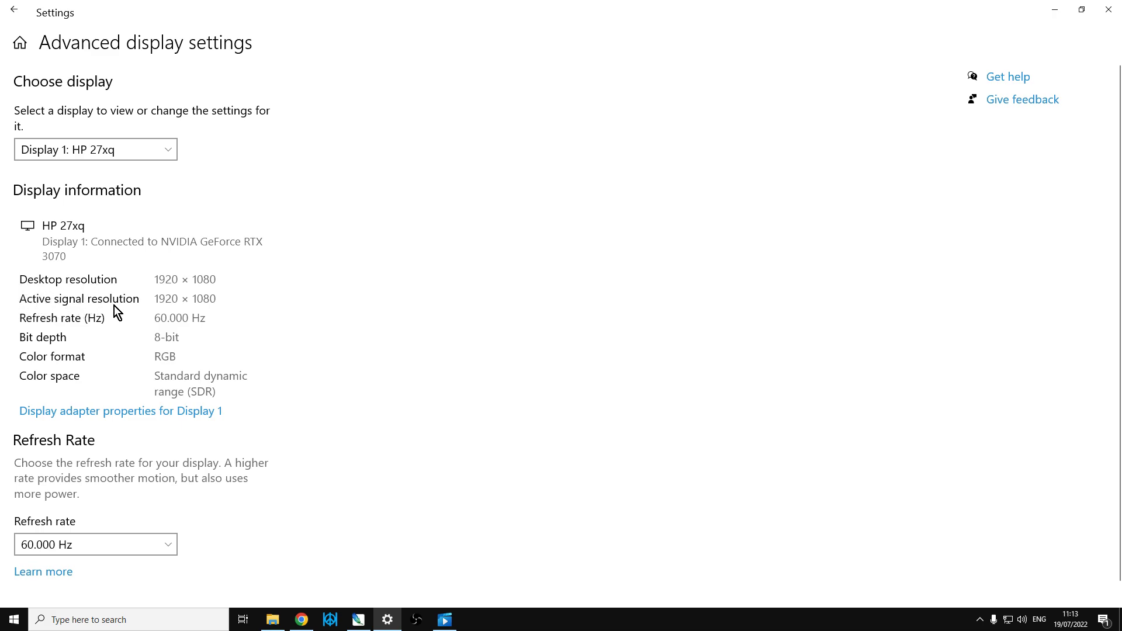
mouse_move(177, 315)
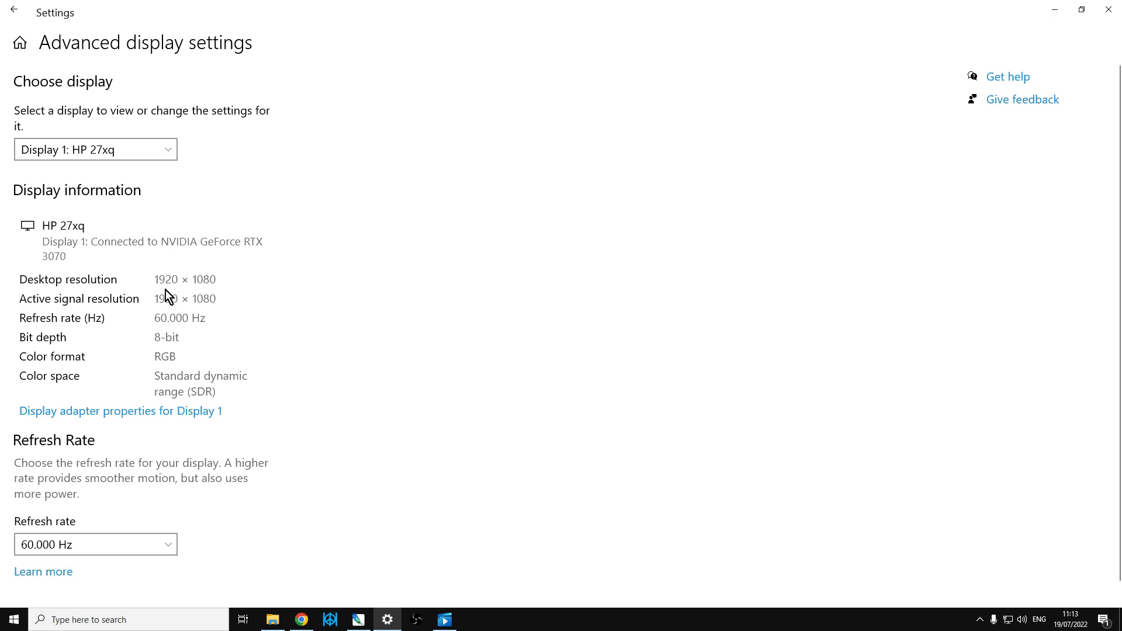
mouse_move(166, 287)
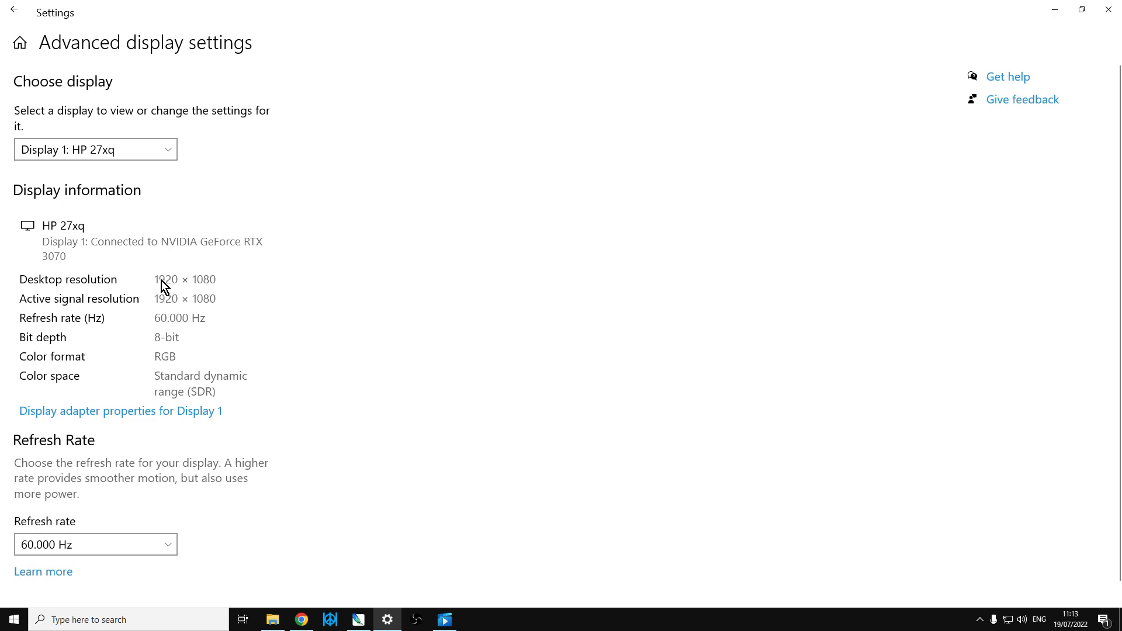
mouse_move(217, 290)
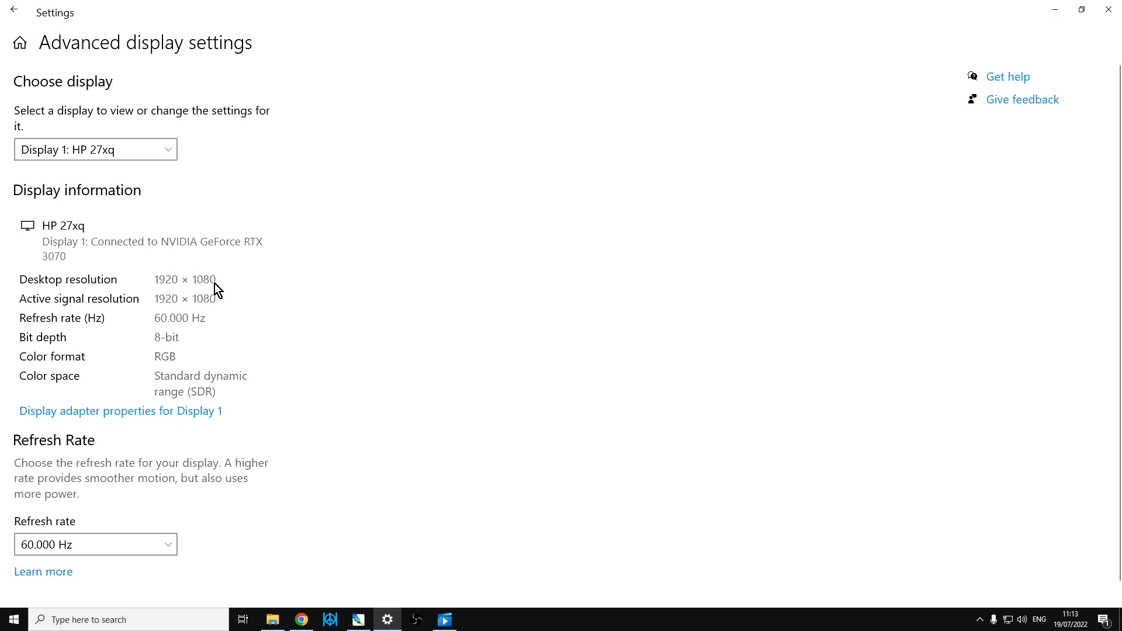
mouse_move(189, 308)
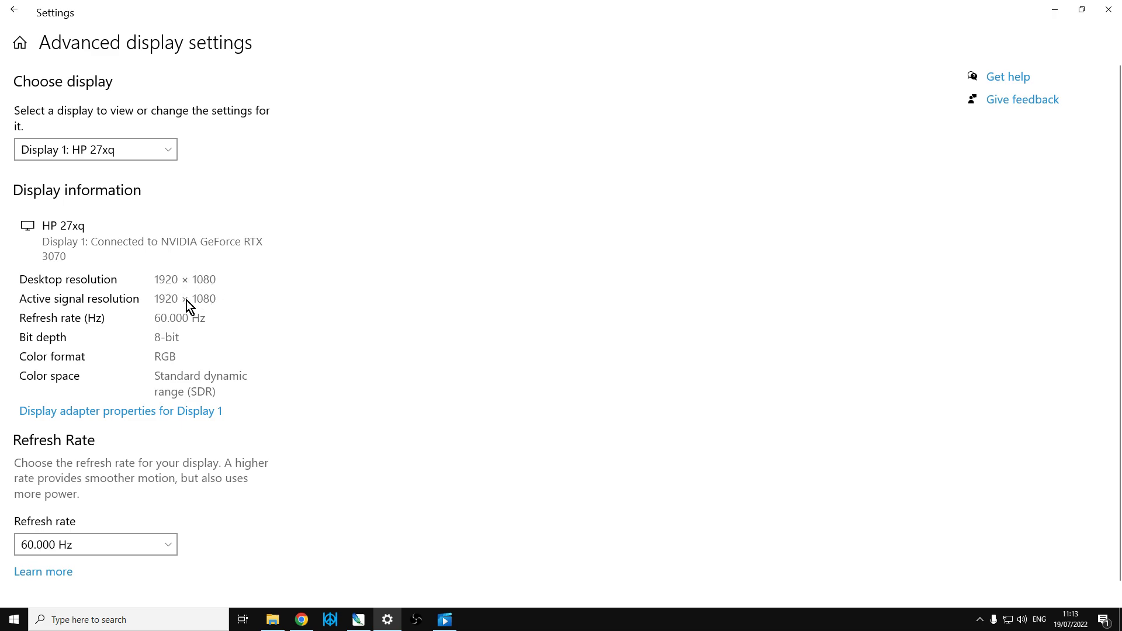
mouse_move(197, 308)
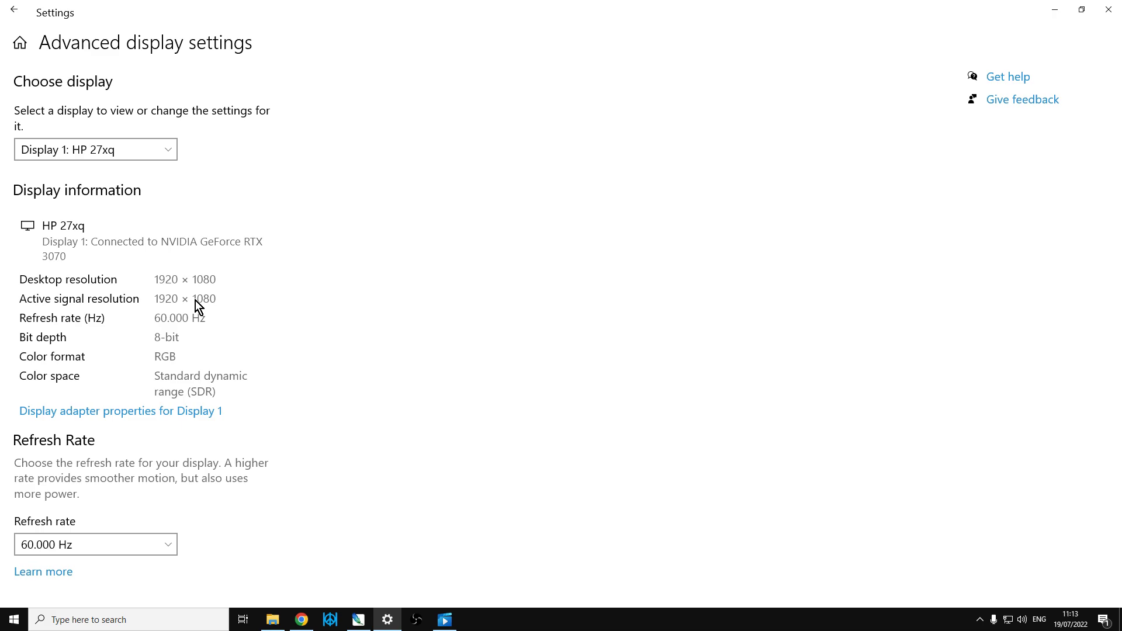
mouse_move(175, 285)
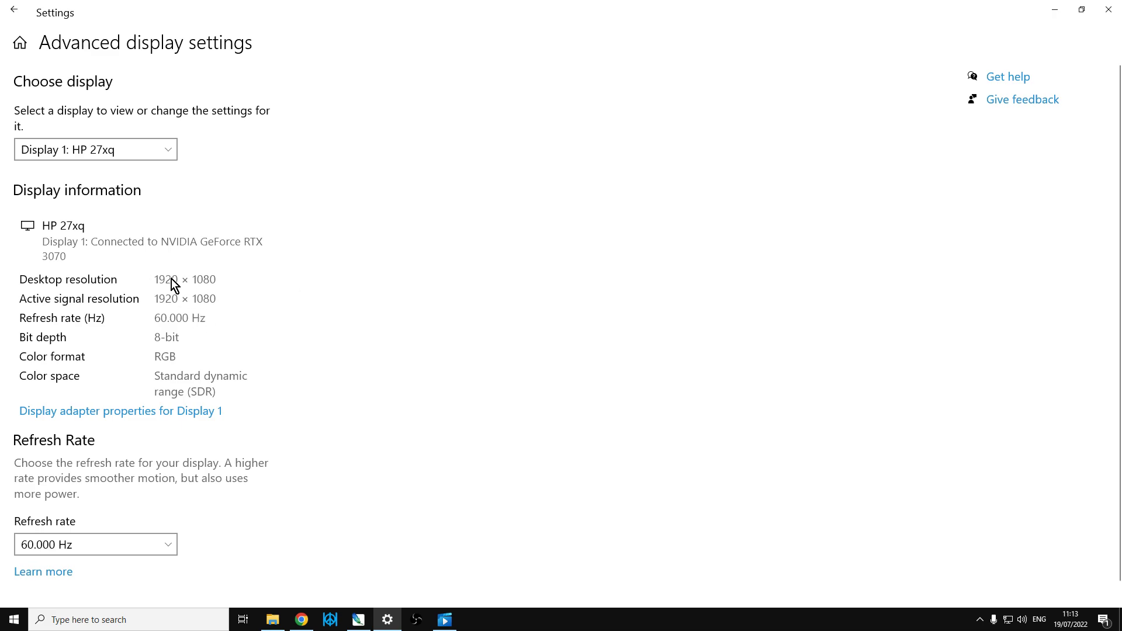
mouse_move(262, 337)
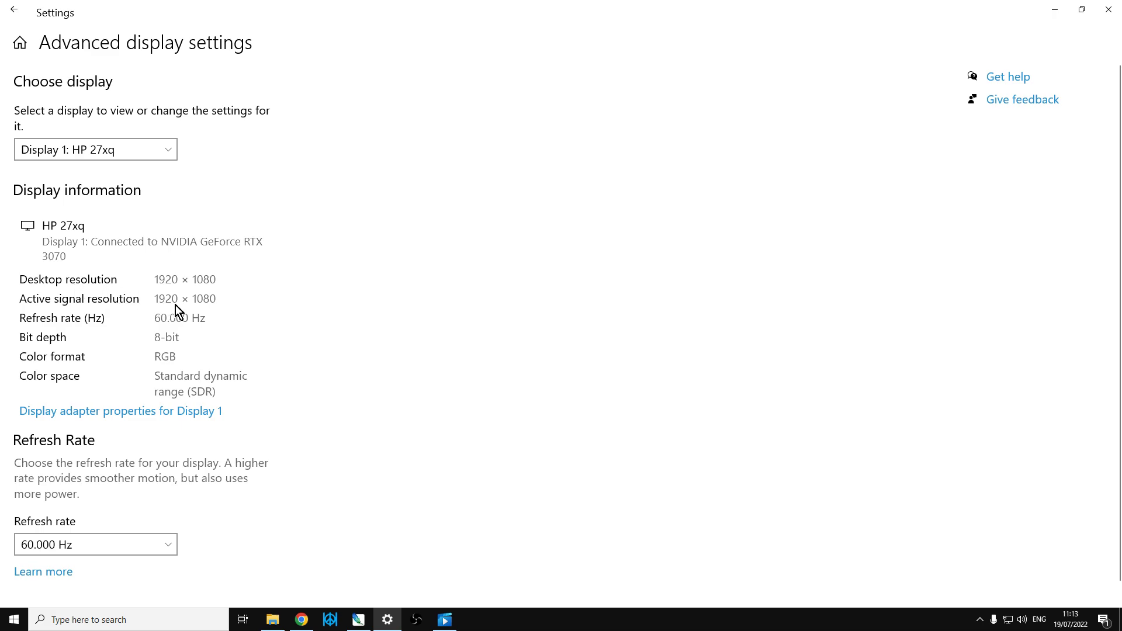
mouse_move(146, 309)
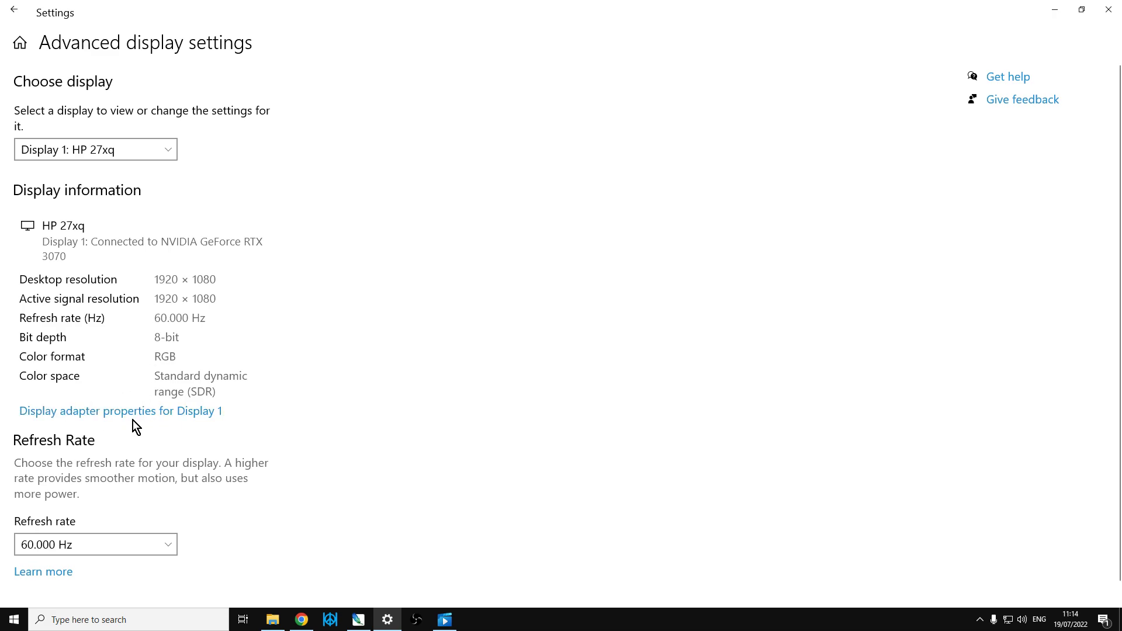
List all valid display modes for Display 1's adapter and scroll through them
left_click(121, 411)
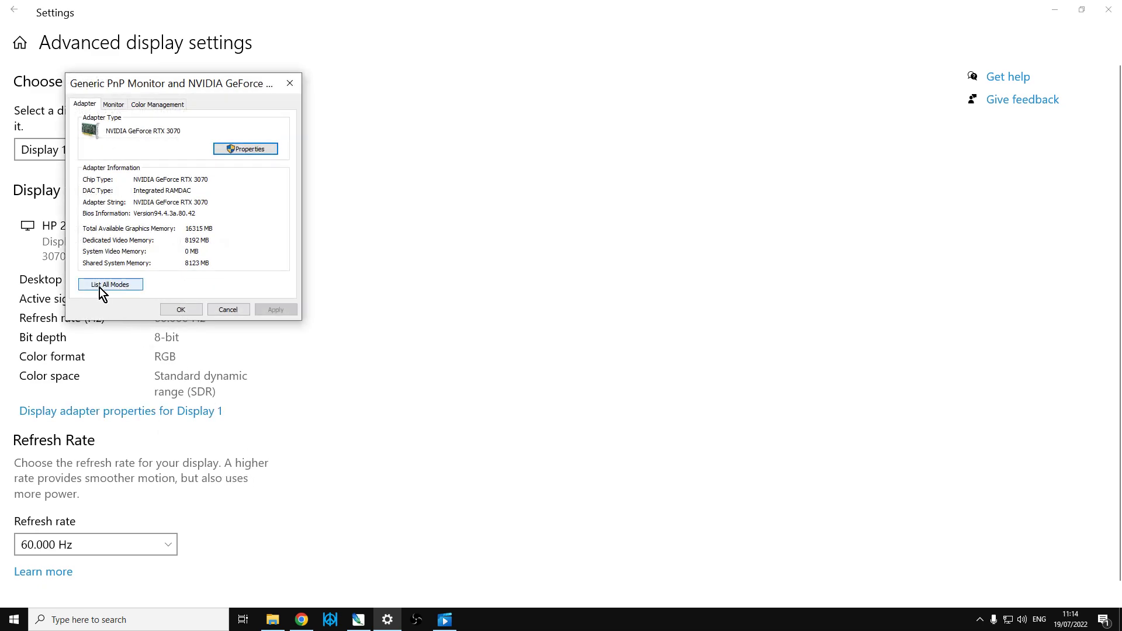
left_click(109, 284)
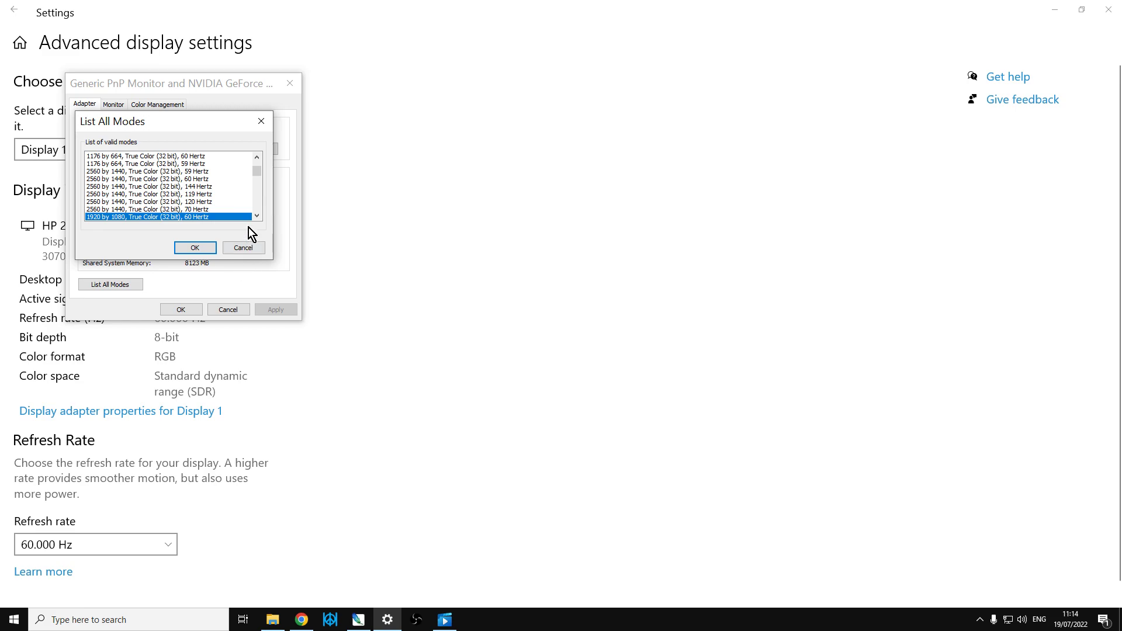
scroll("down", 3)
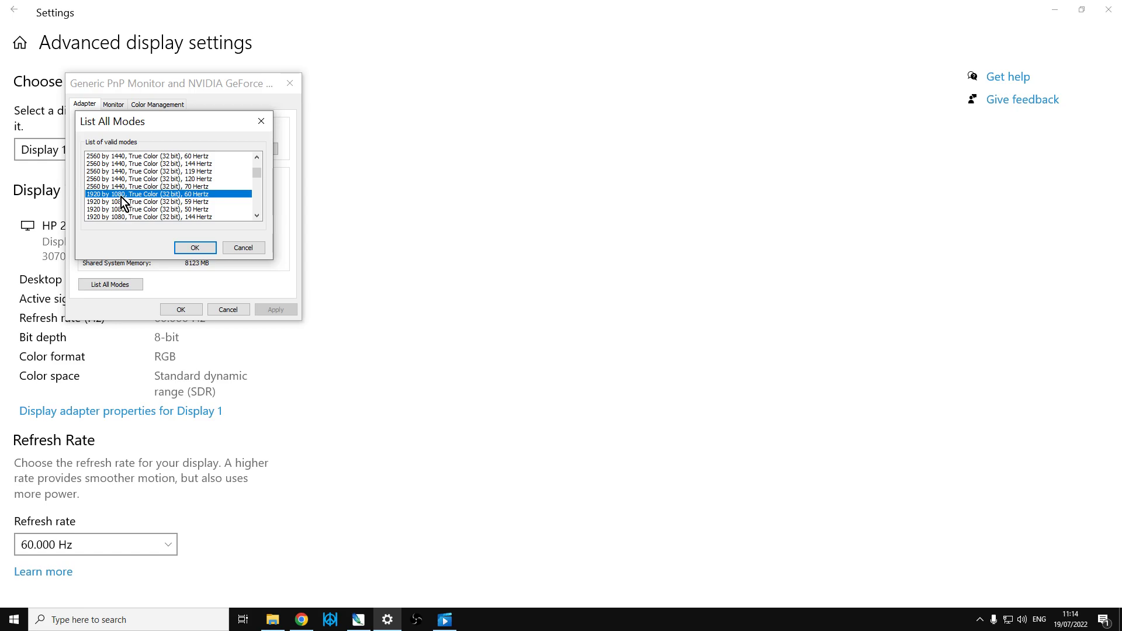
scroll("down", 3)
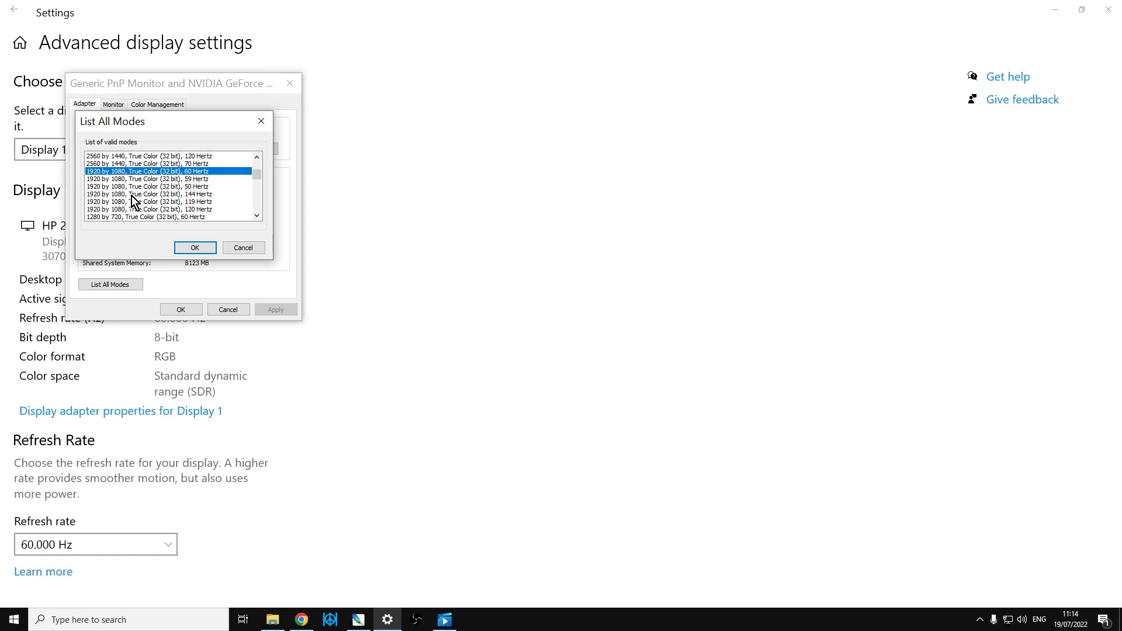
scroll("down", 3)
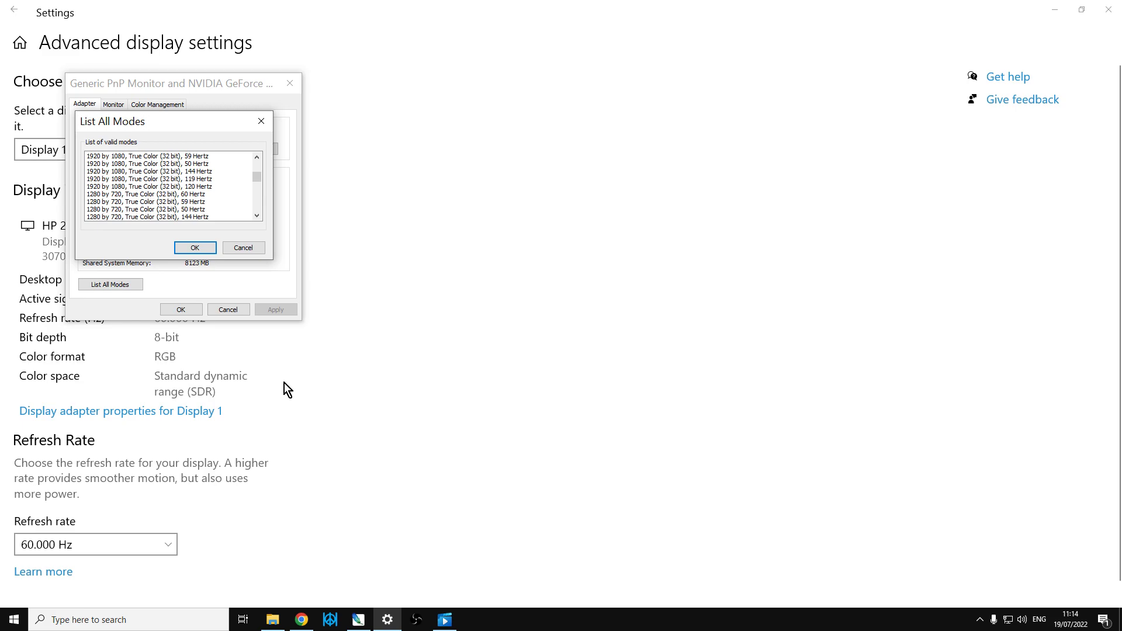
mouse_move(212, 243)
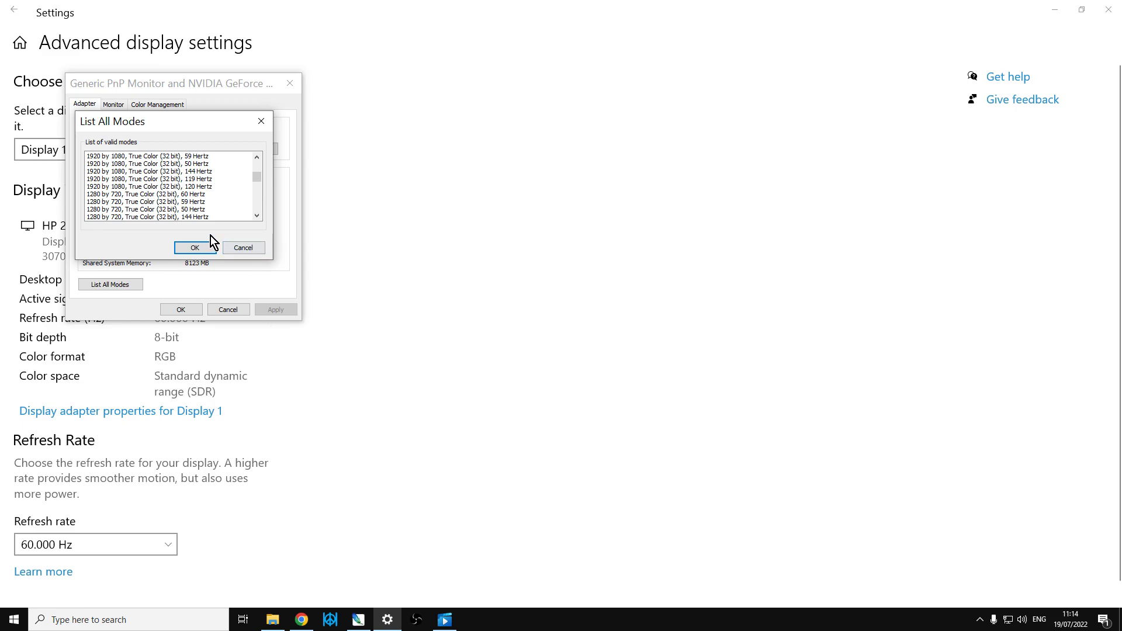
Select 1920 by 1080, True Color (32 bit), 60 Hertz and confirm
left_click(150, 172)
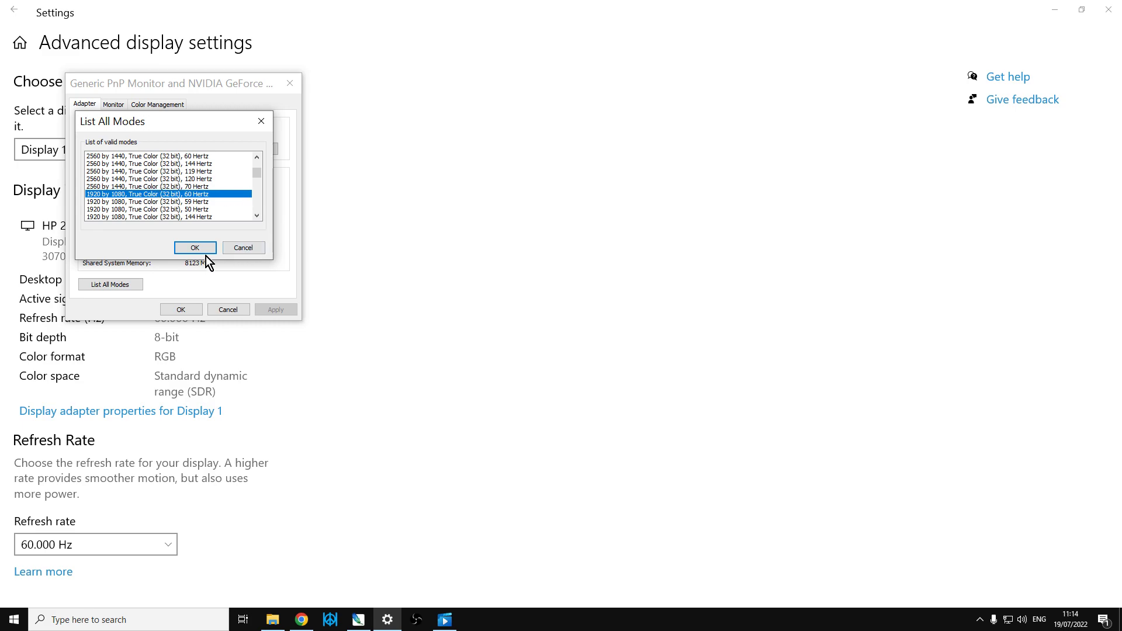
left_click(195, 247)
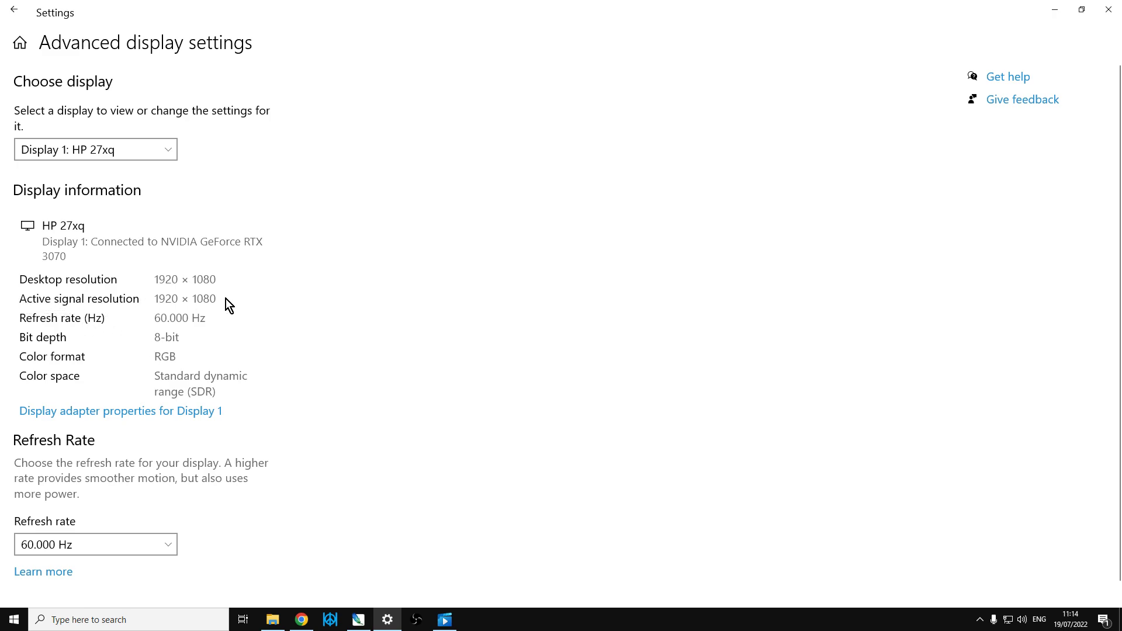
mouse_move(242, 341)
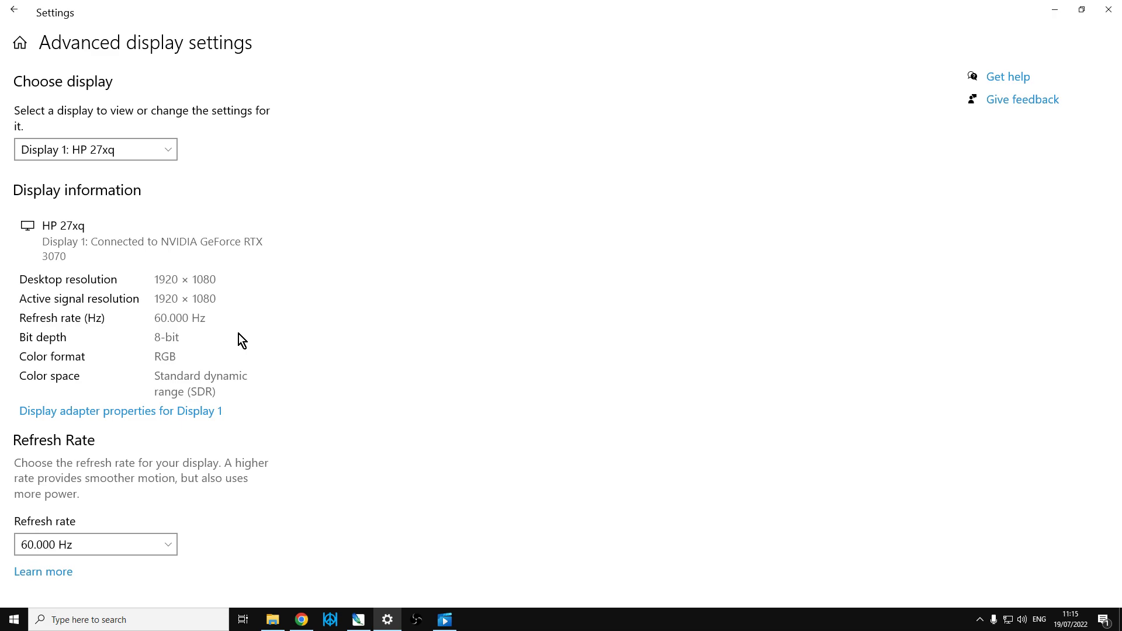
mouse_move(105, 41)
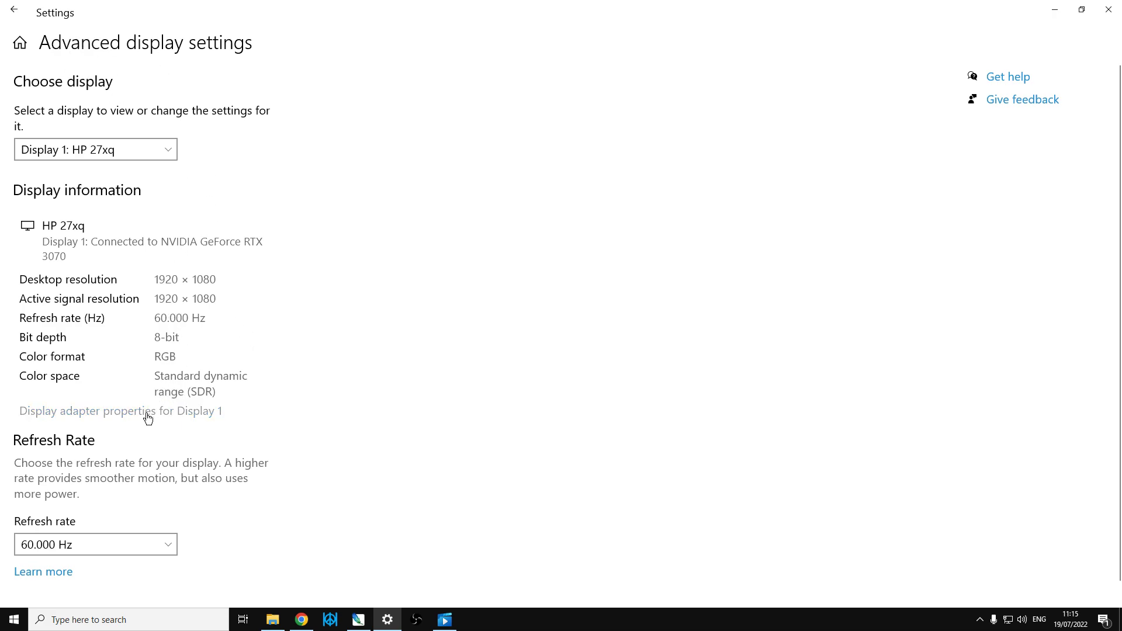
left_click(120, 411)
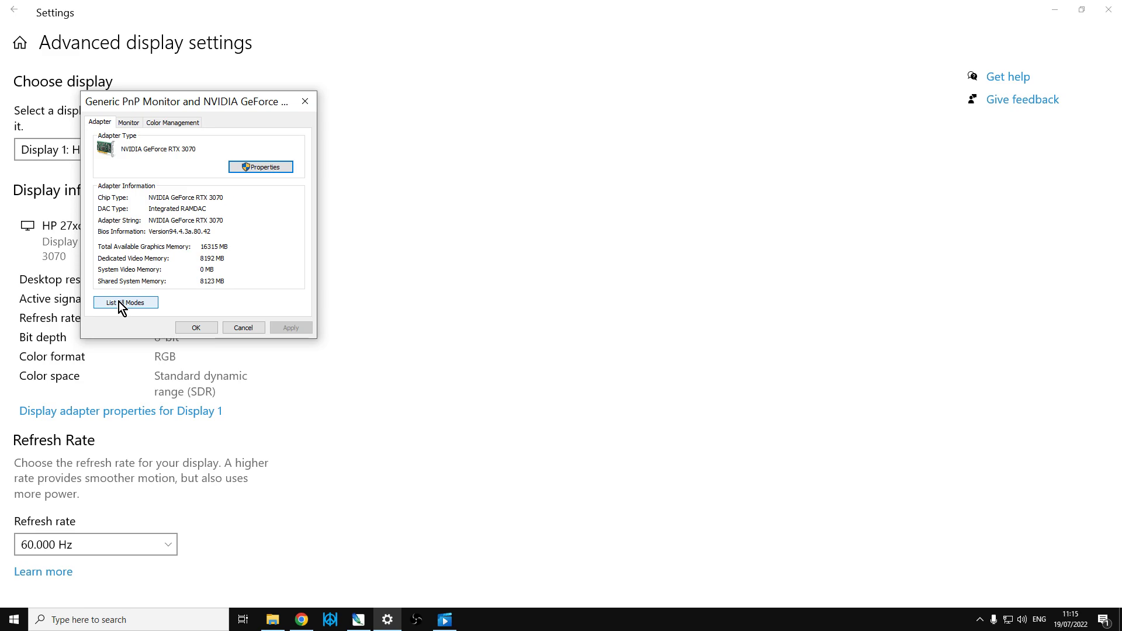
Bring up List All Modes again for Display 1's adapter
left_click(306, 101)
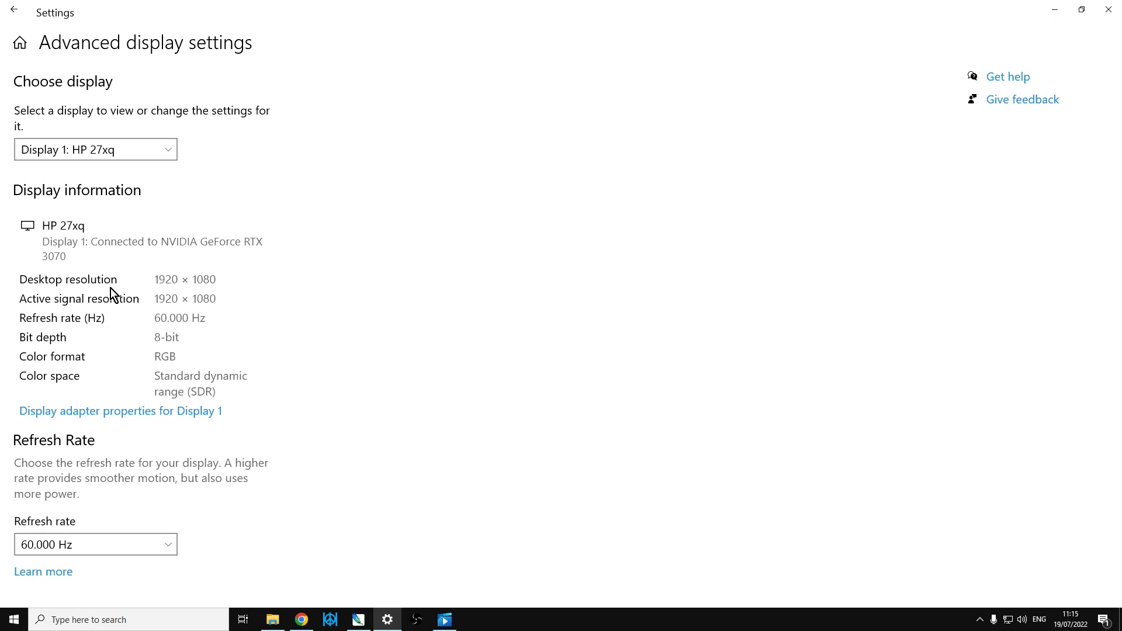
mouse_move(337, 319)
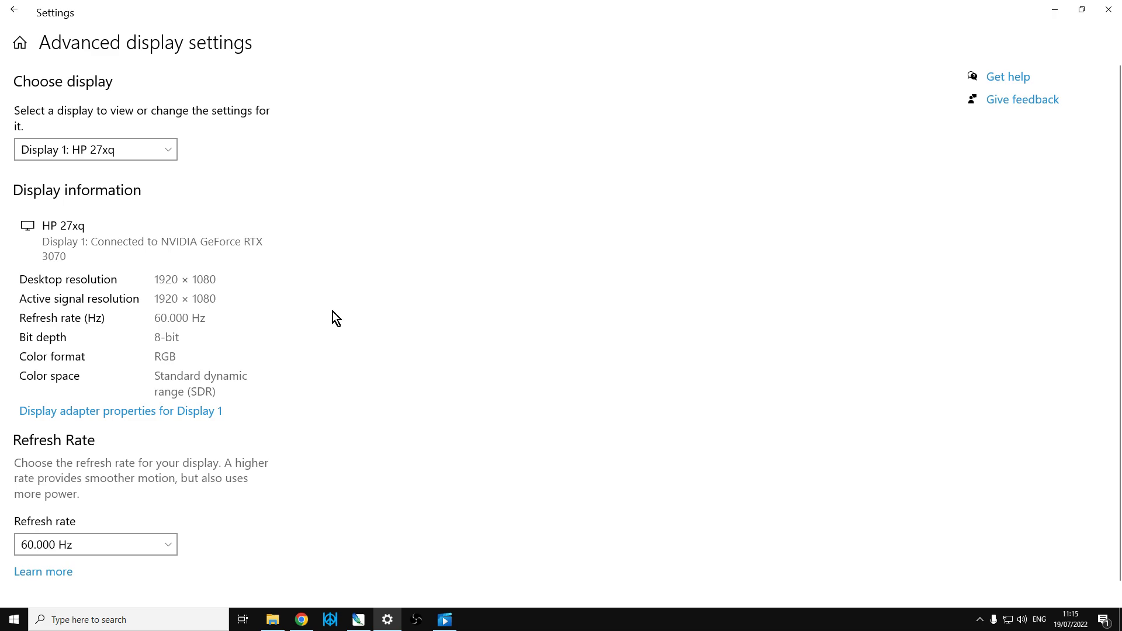